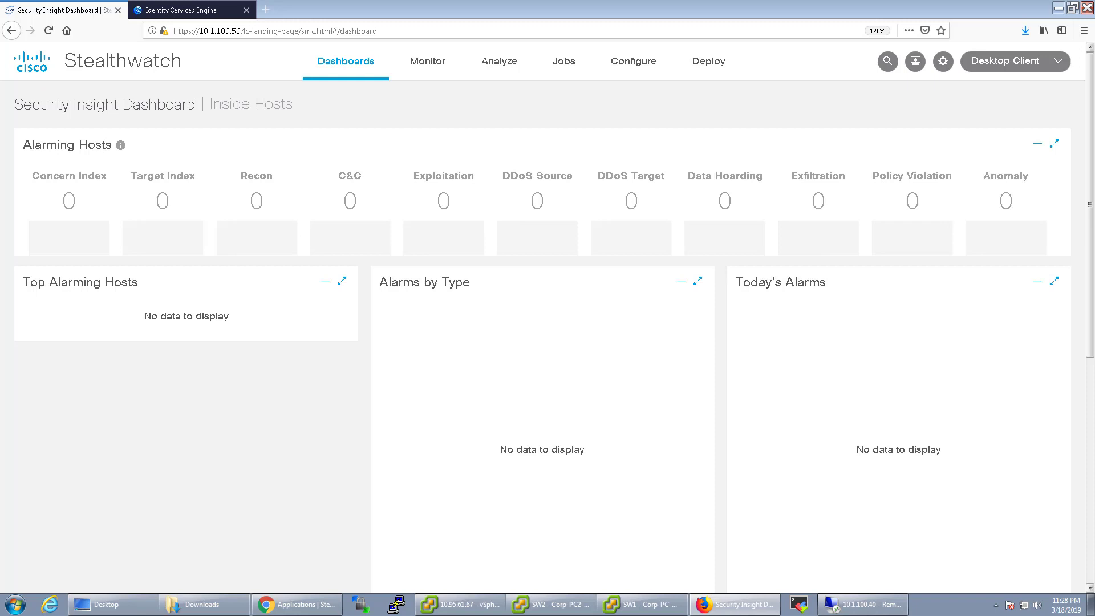
mouse_move(486, 116)
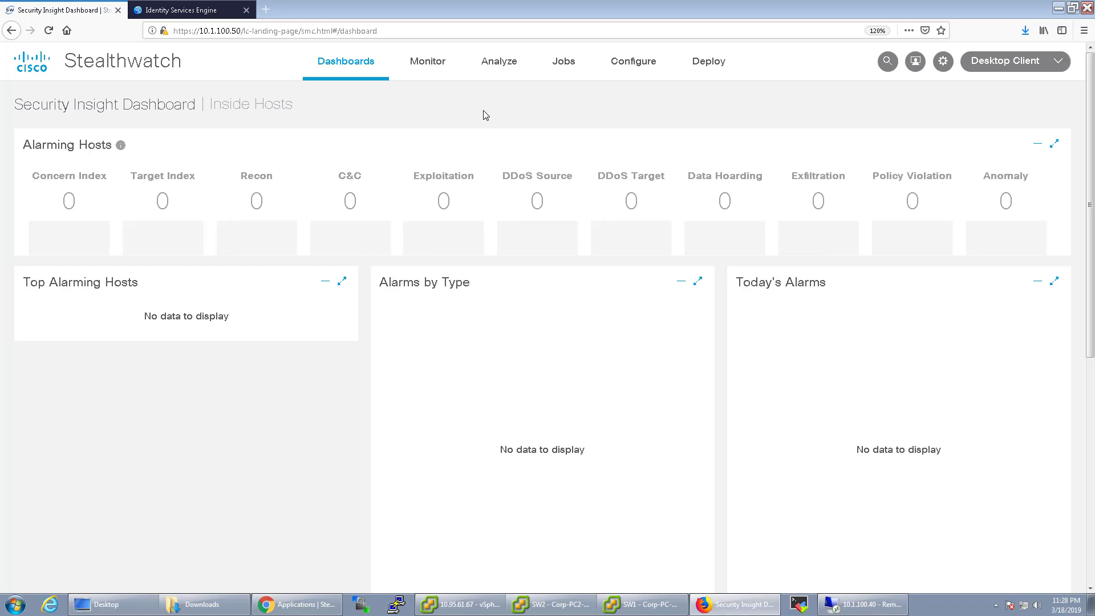
Open the Configure menu from the Security Insight Dashboard
click(632, 62)
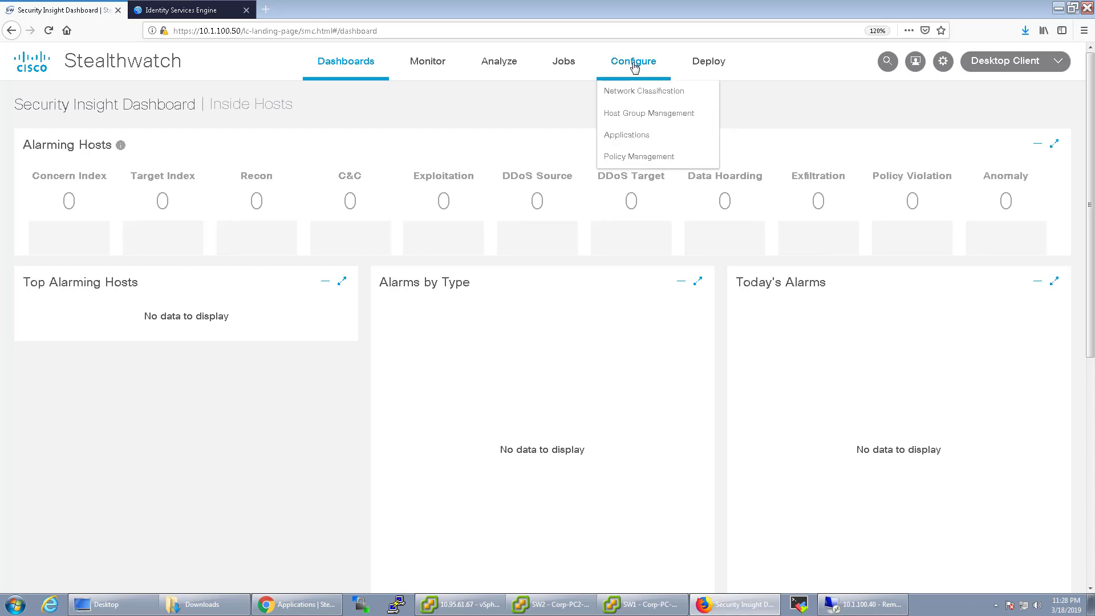
Go to the Applications page and browse the 232 built-in Stealthwatch applications
click(626, 135)
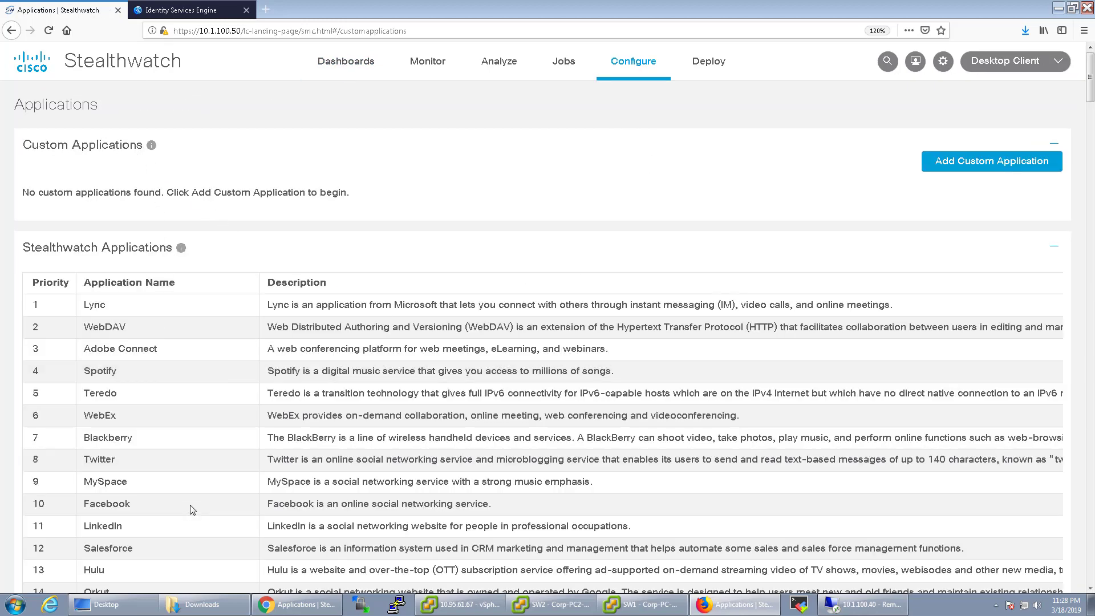
scroll(down, 3)
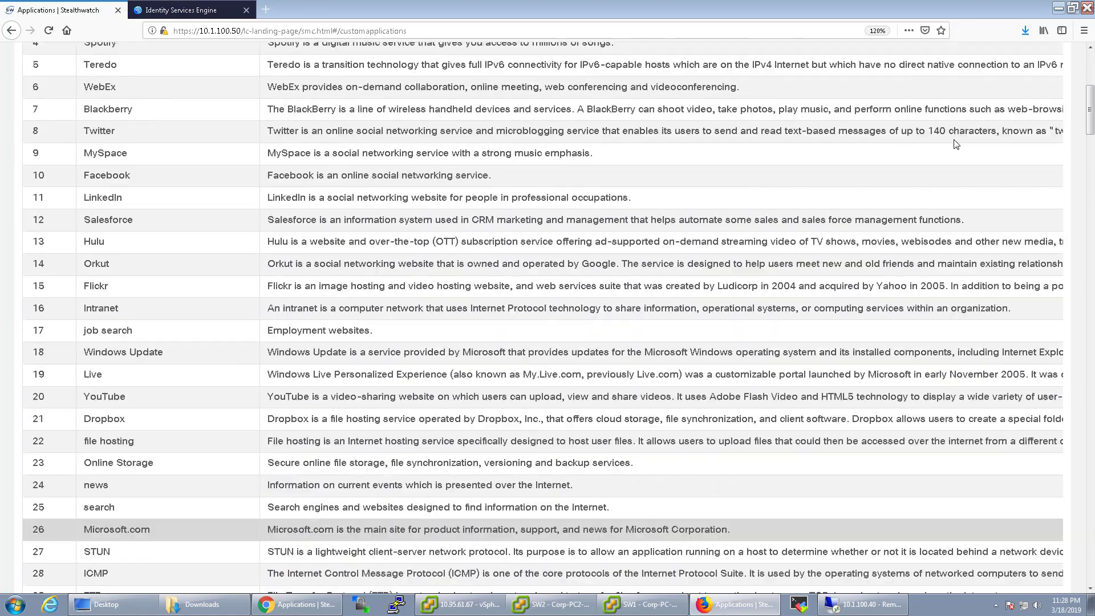
scroll(down, 3)
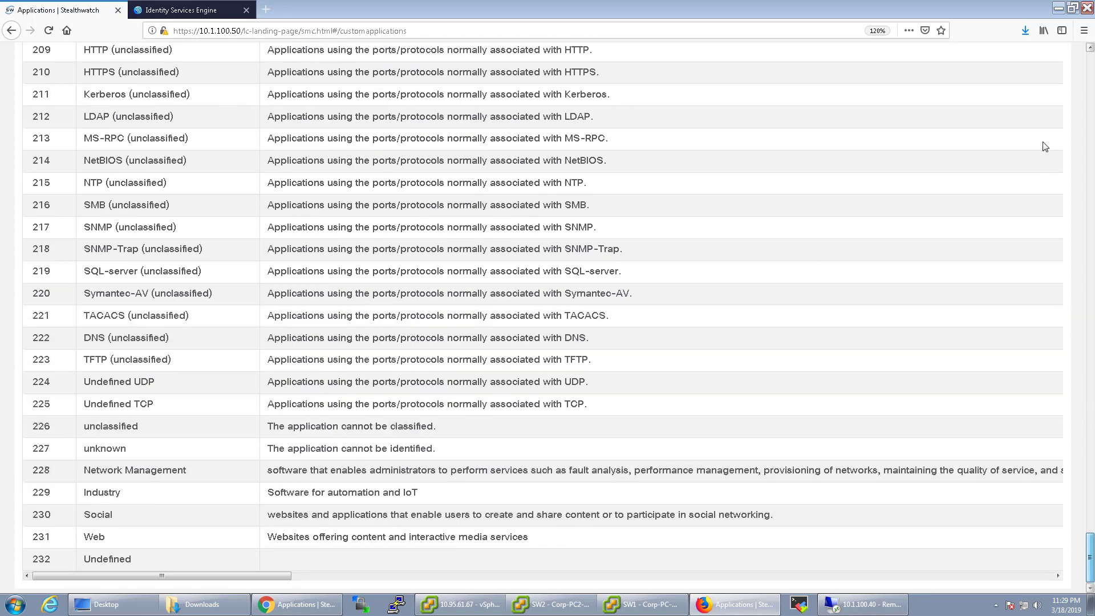
scroll(up, 3)
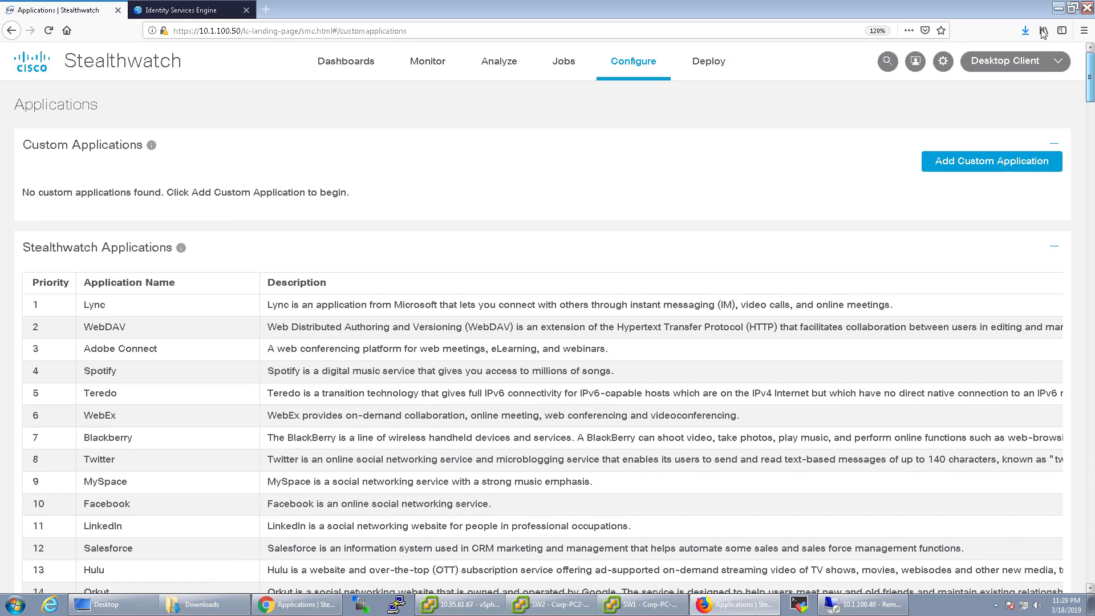
mouse_move(172, 273)
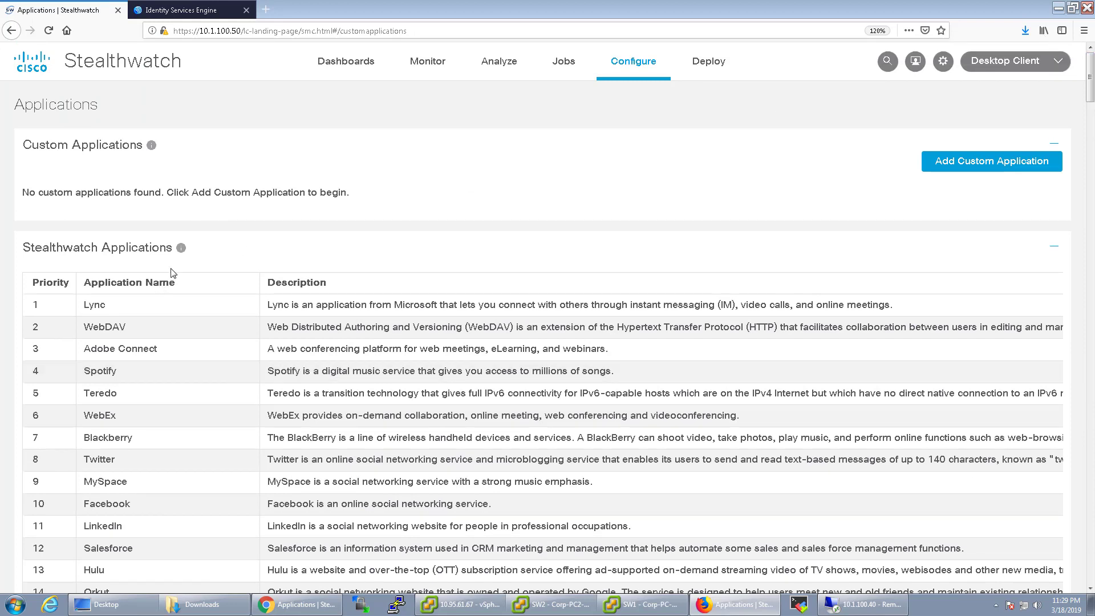
mouse_move(220, 268)
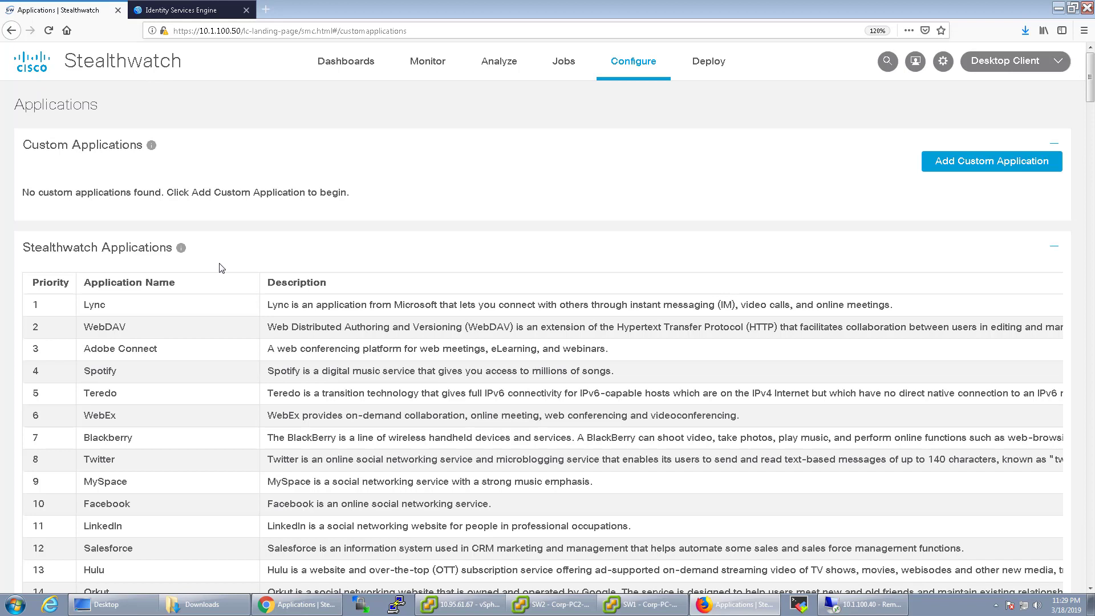
mouse_move(74, 150)
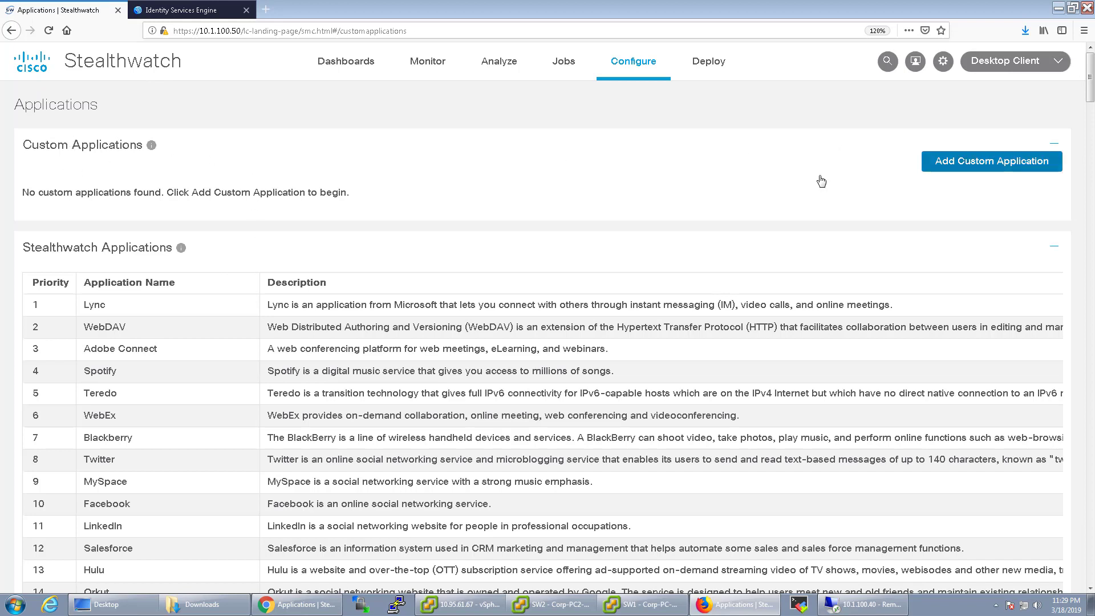
Start a custom application named 'Jabber' with port/protocol 4500/udp for its first rule
click(991, 161)
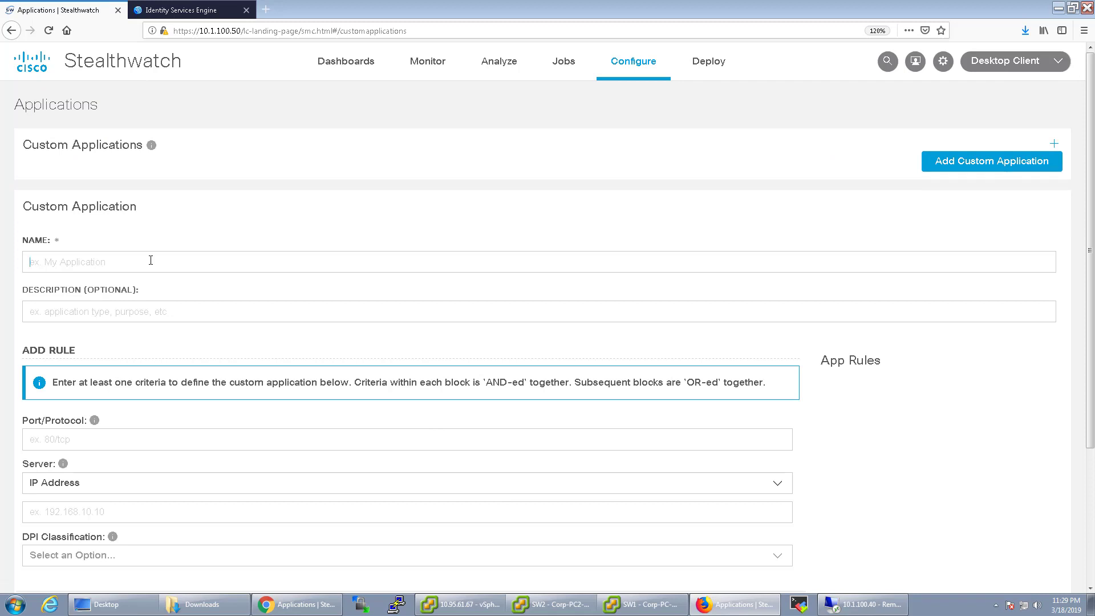
text(Jab)
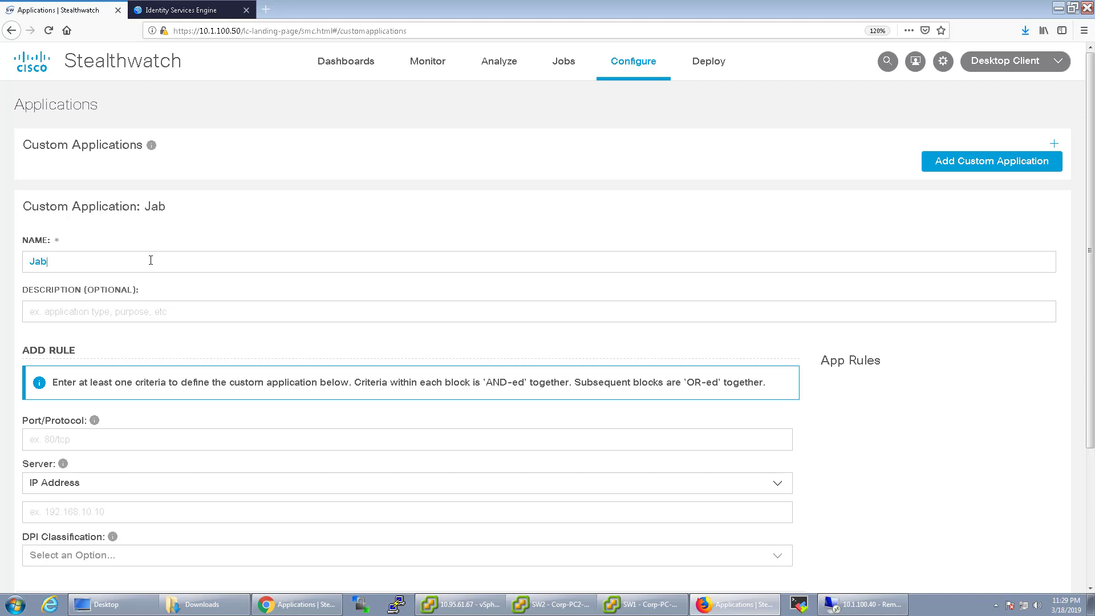
text(ber)
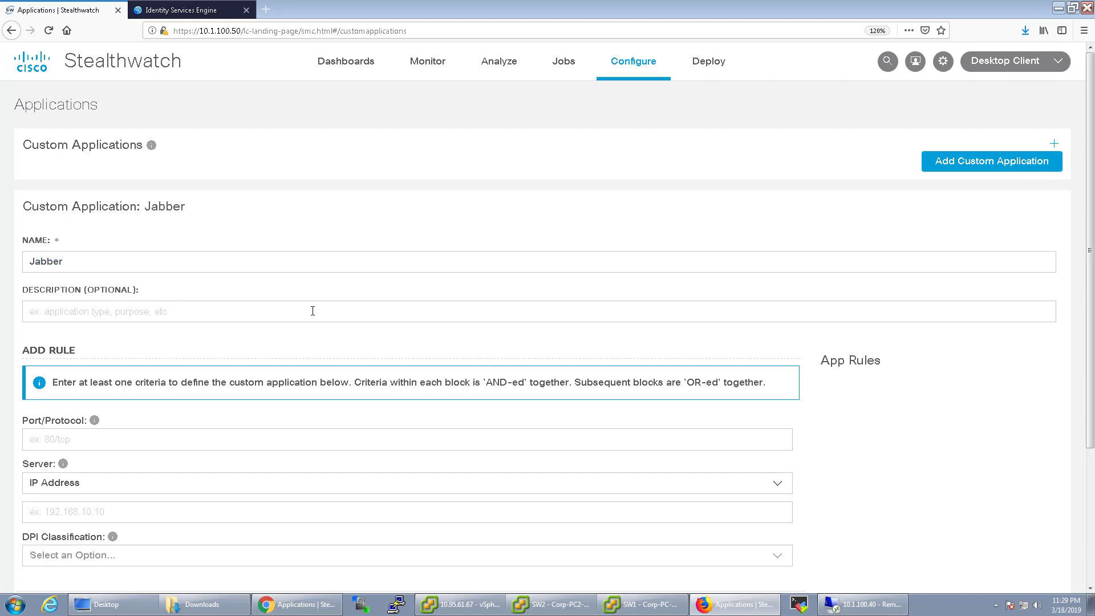
scroll(down, 3)
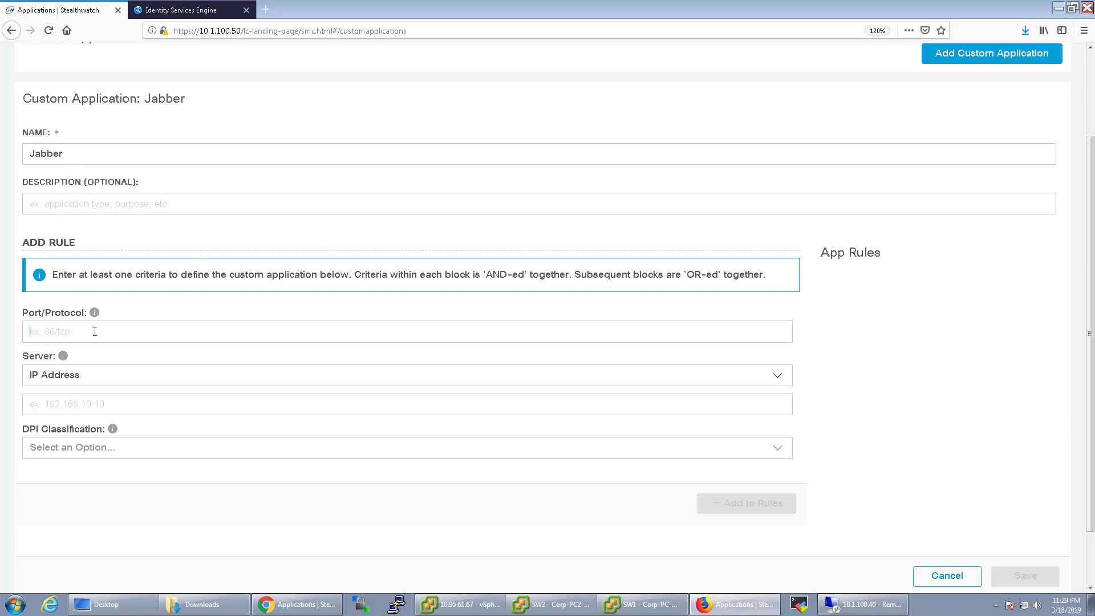
text(450)
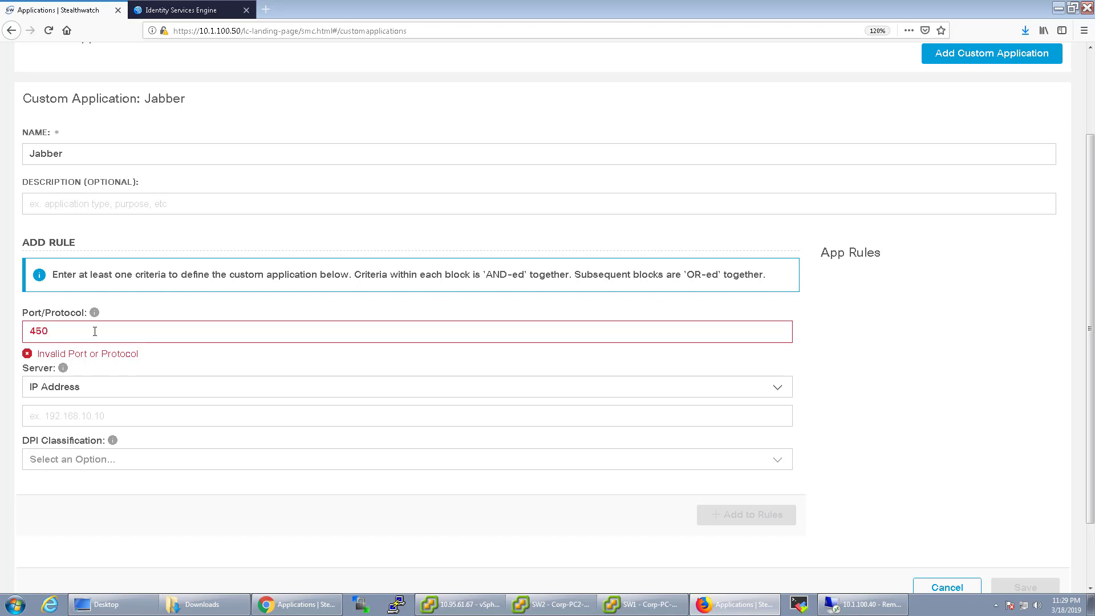
text(0/)
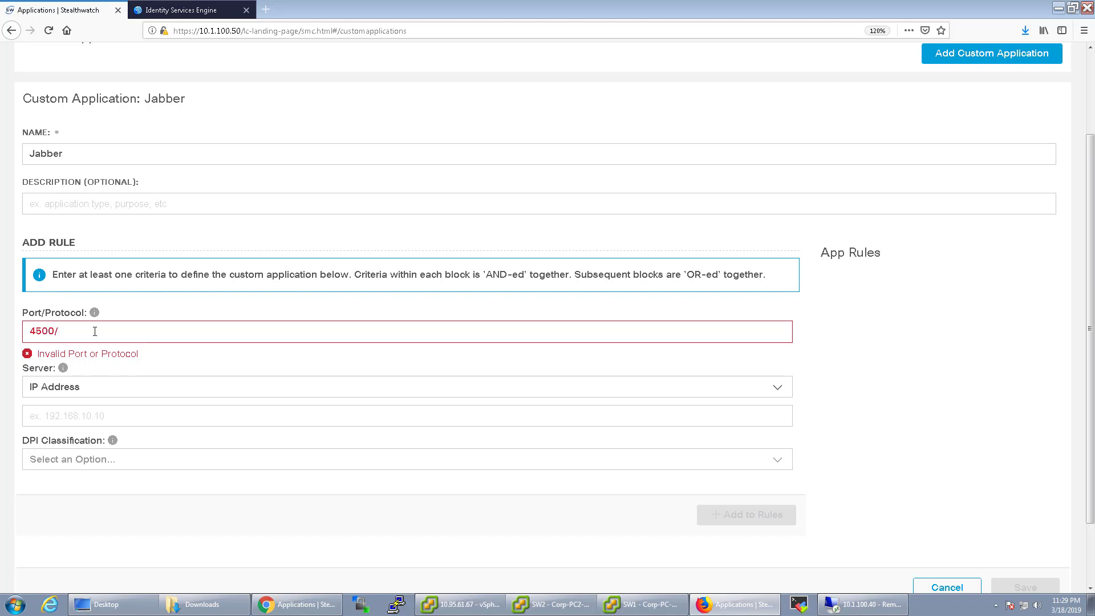
text(i)
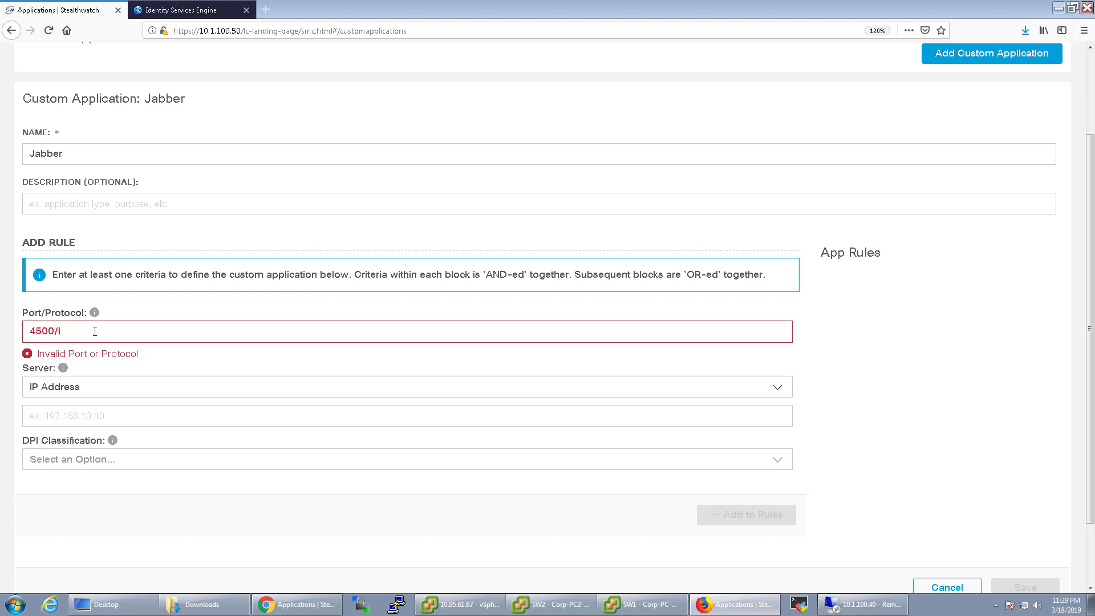
text(udp)
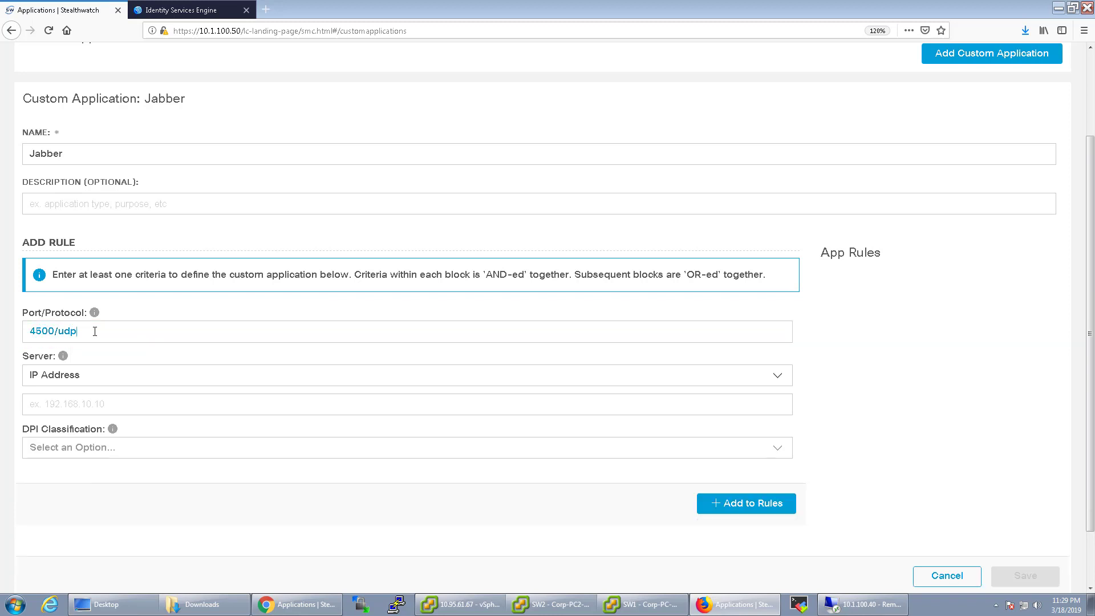
mouse_move(93, 391)
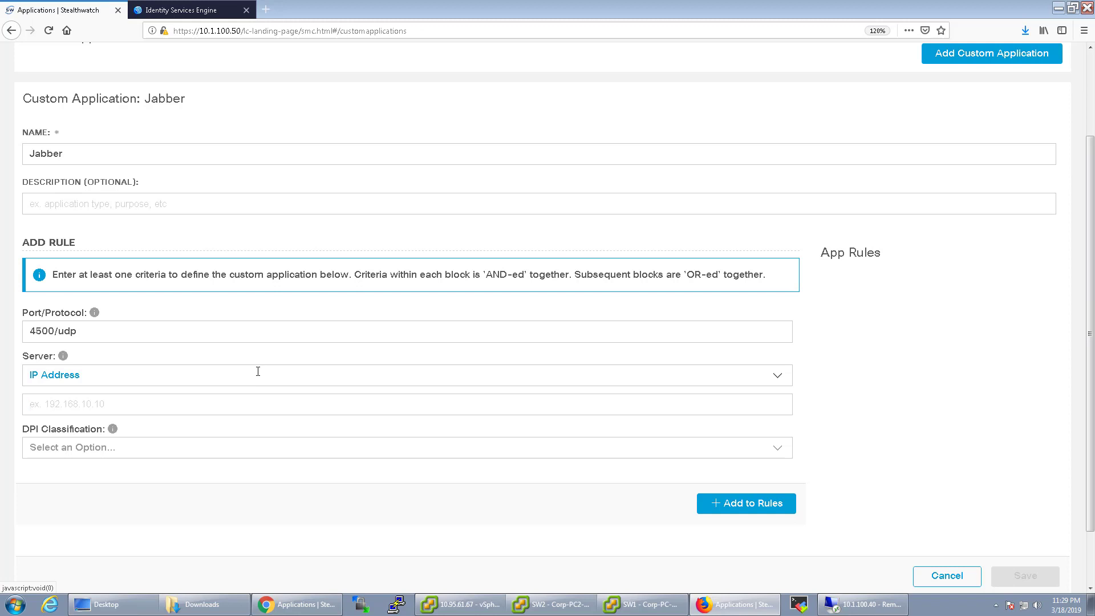
Give the Jabber rule server IP 10.1.155.100 and DPI classification Jabber
text(10.)
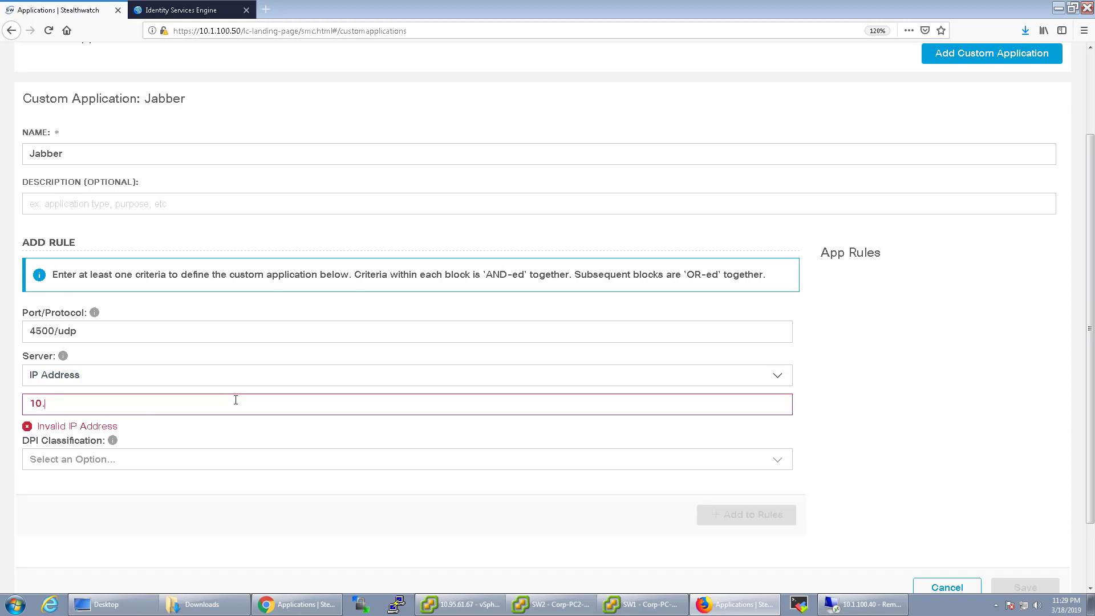
text(1.155)
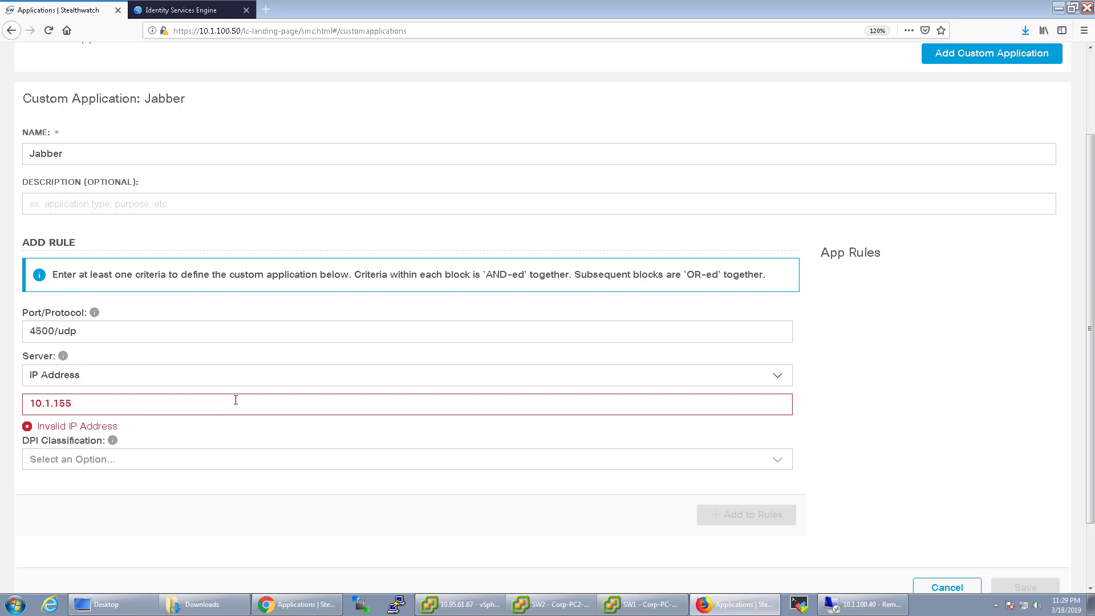
text(.100)
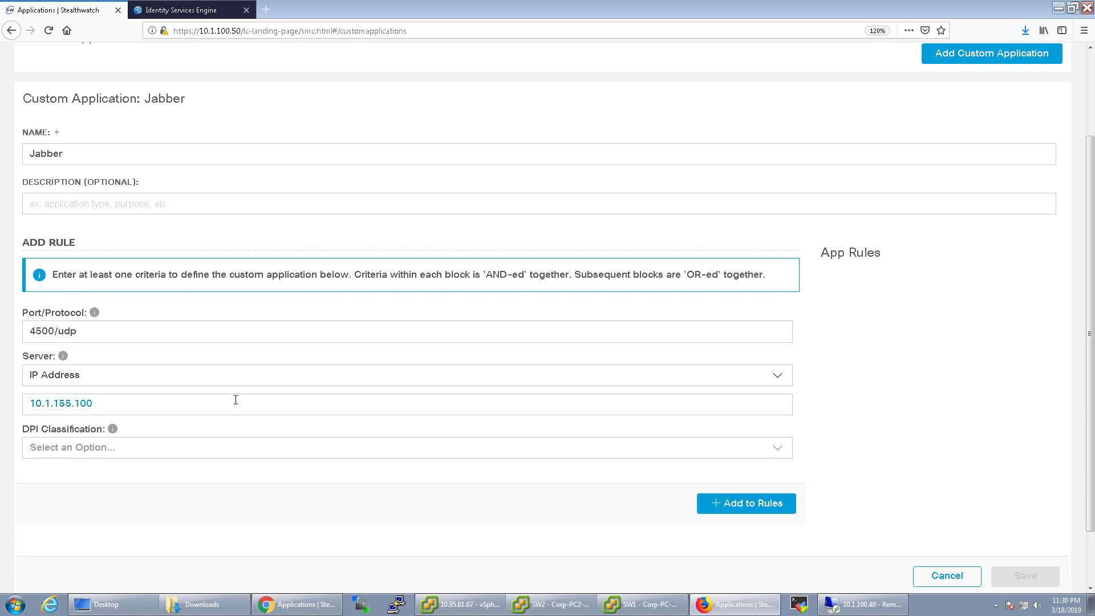
mouse_move(115, 429)
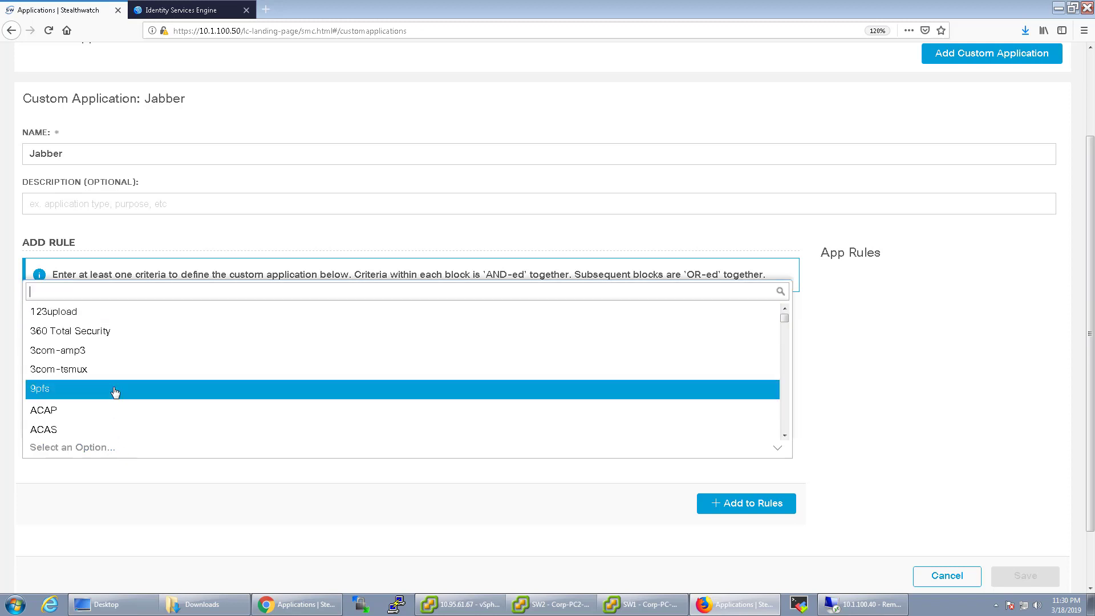
text(ja)
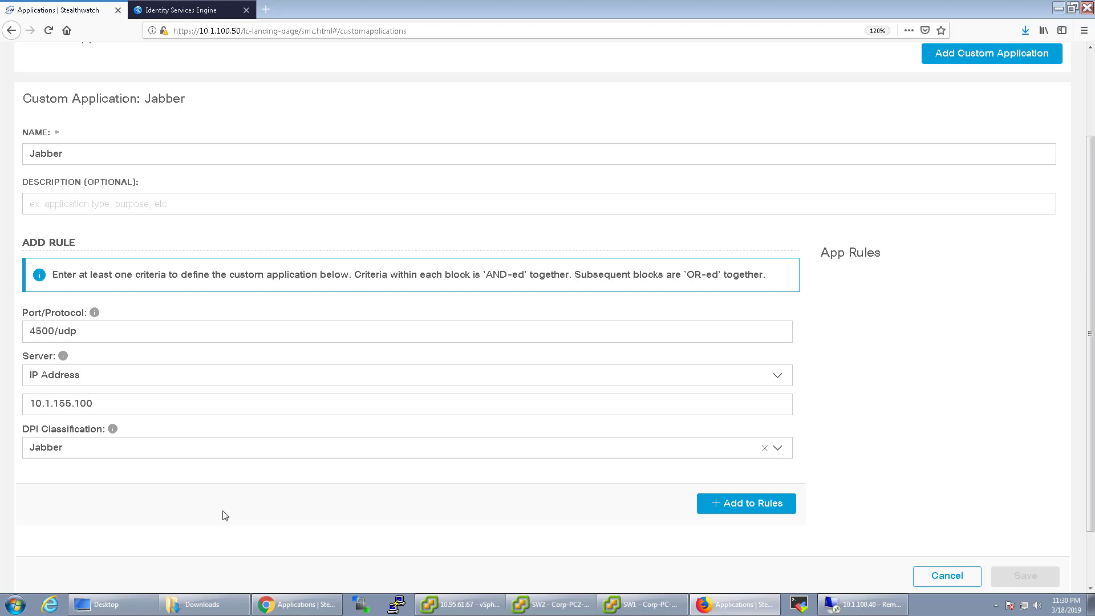
mouse_move(49, 453)
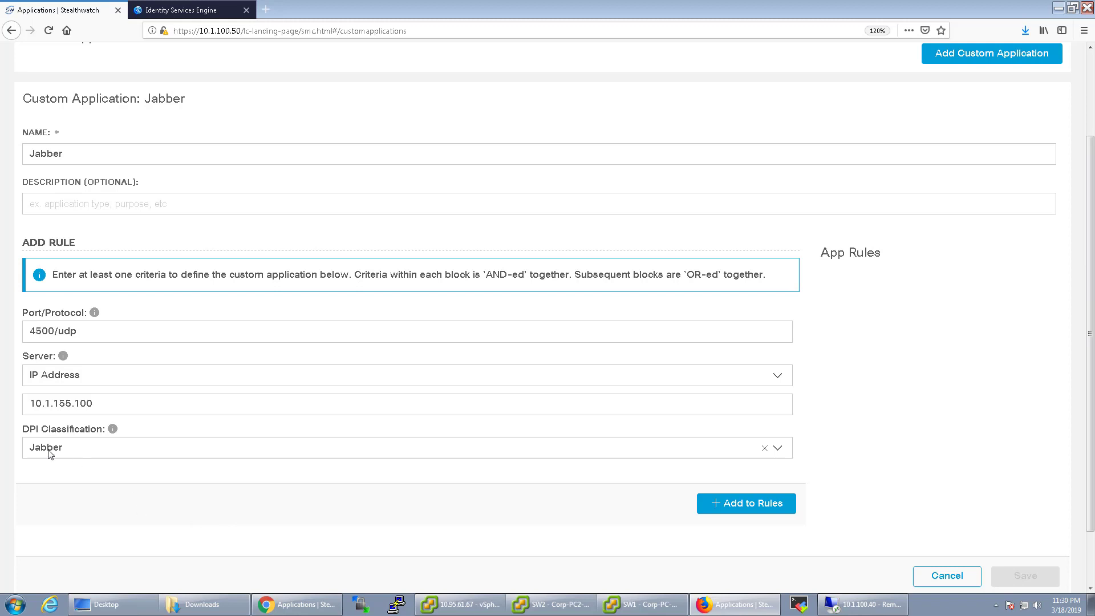
mouse_move(129, 430)
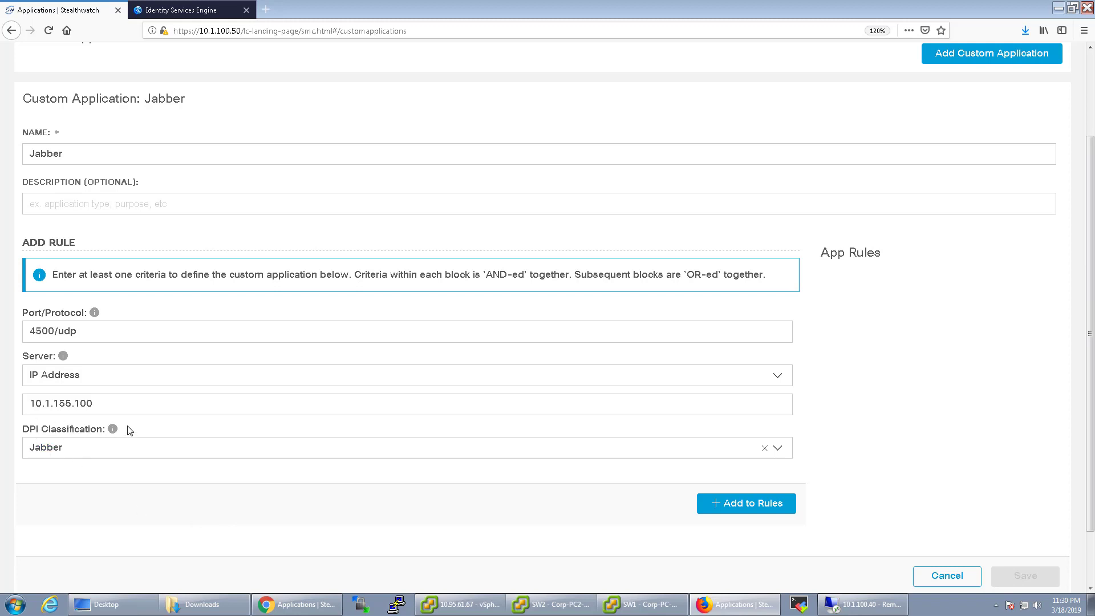
mouse_move(94, 504)
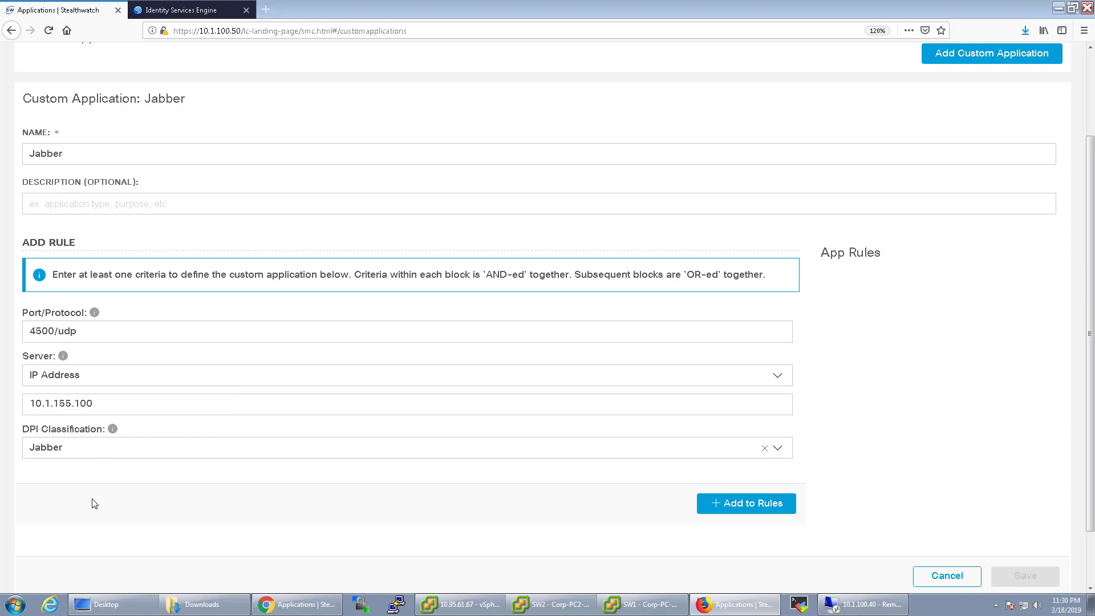
Add the 4500/udp rule, then add an OR-ed 5600/udp rule to 10.1.155.100
click(744, 503)
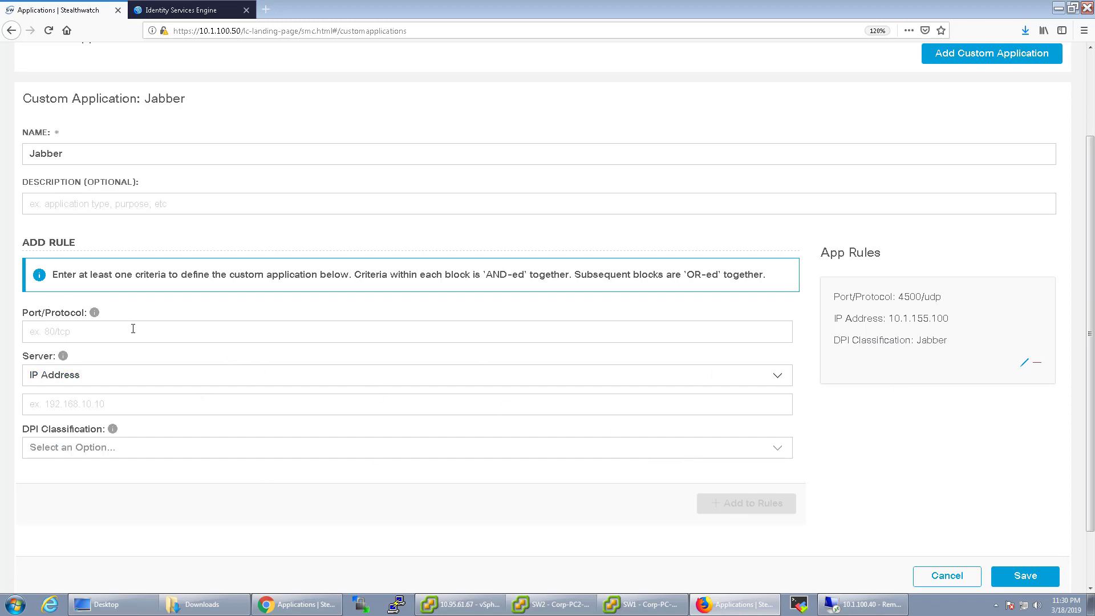
text(5600/u)
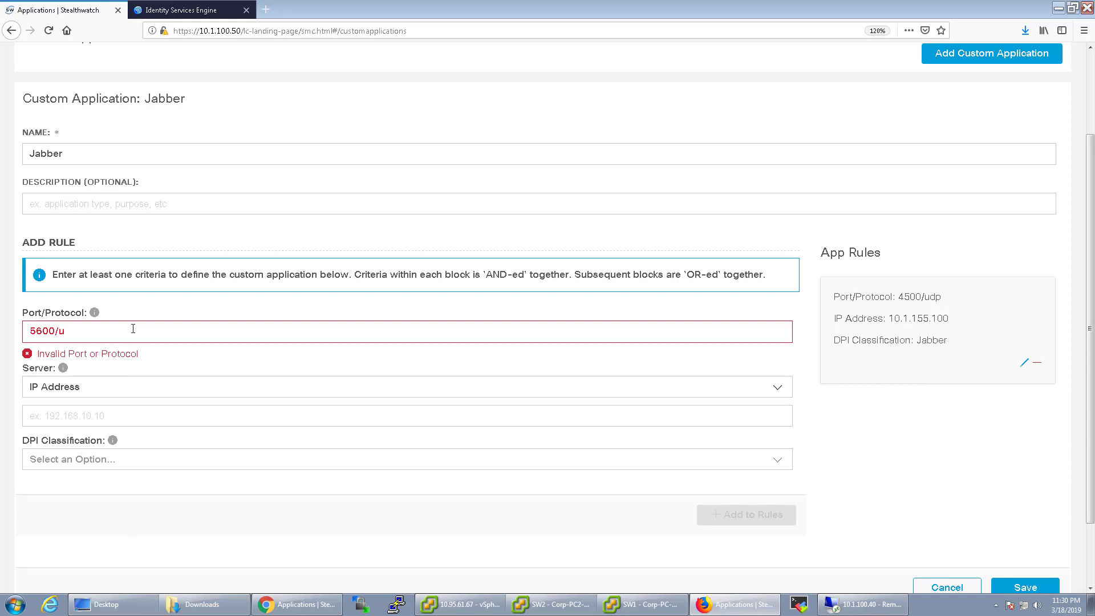
text(dp)
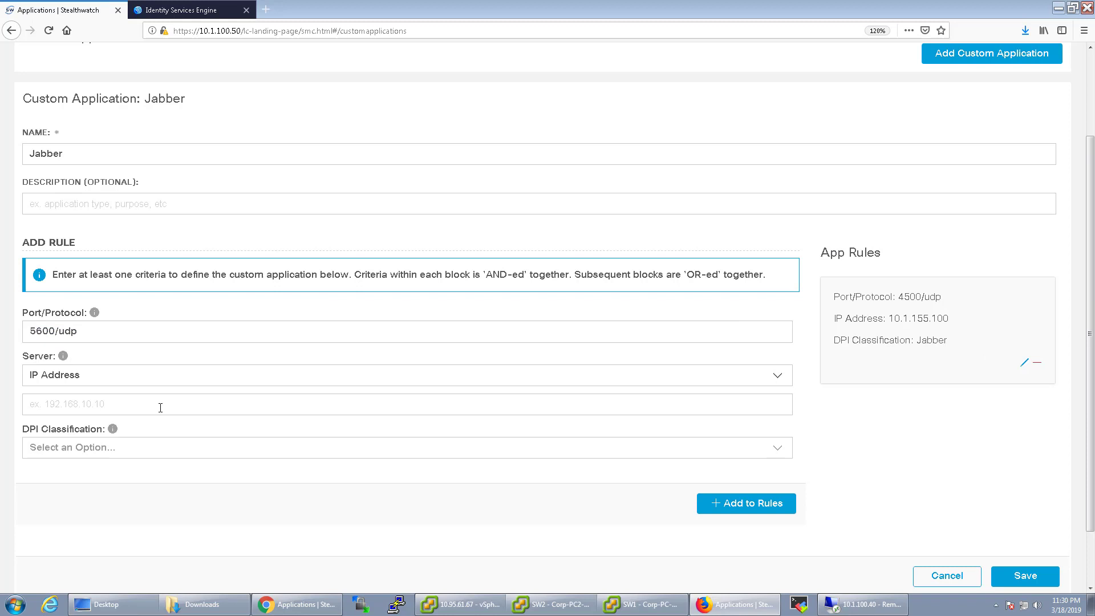
text(10.1.10)
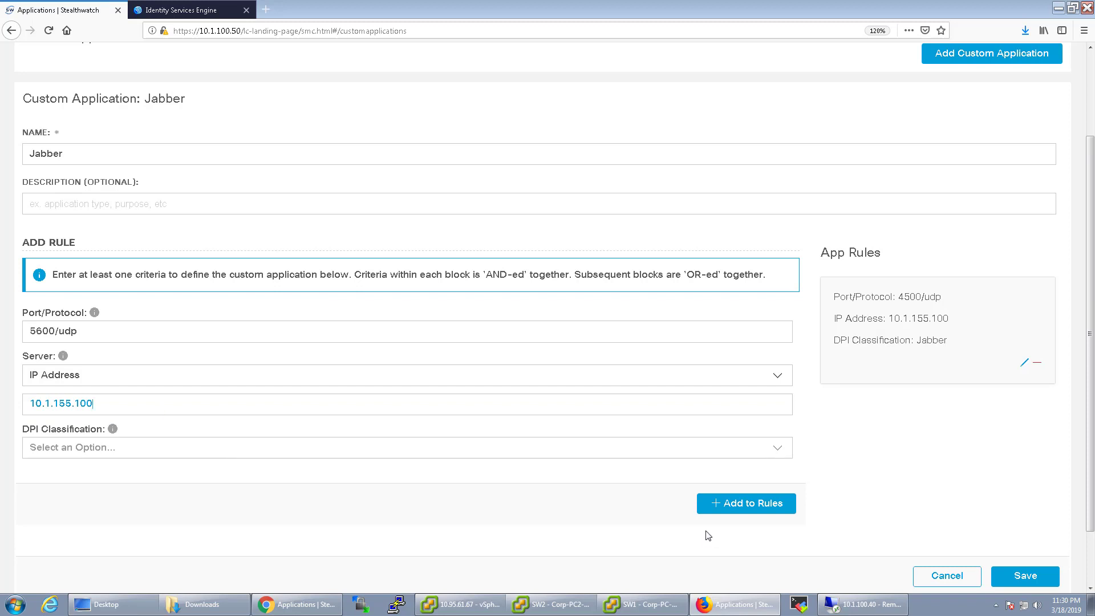
click(745, 503)
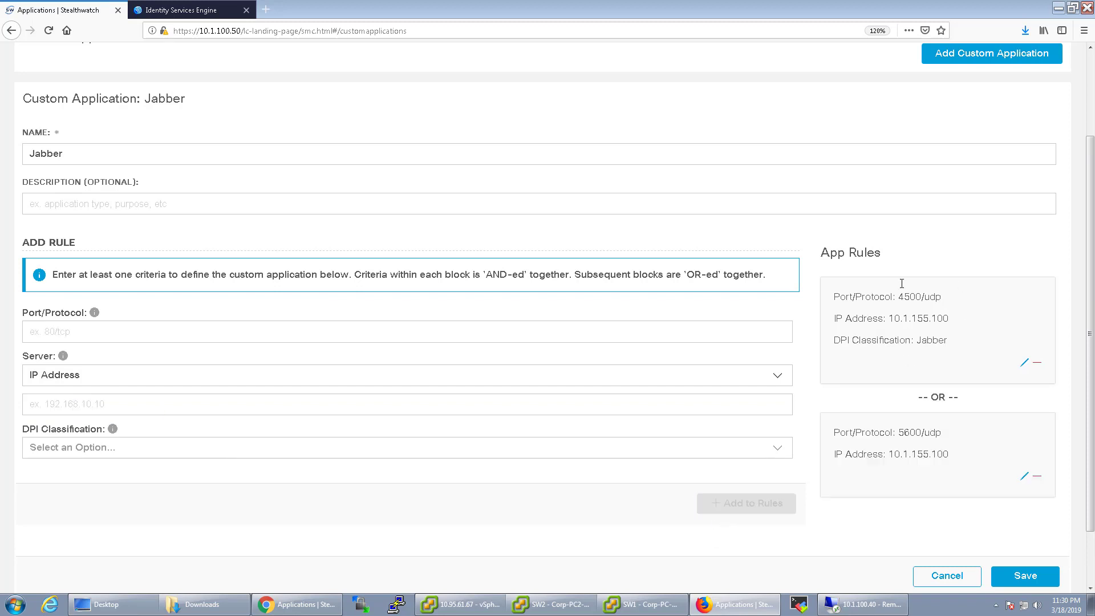
mouse_move(911, 298)
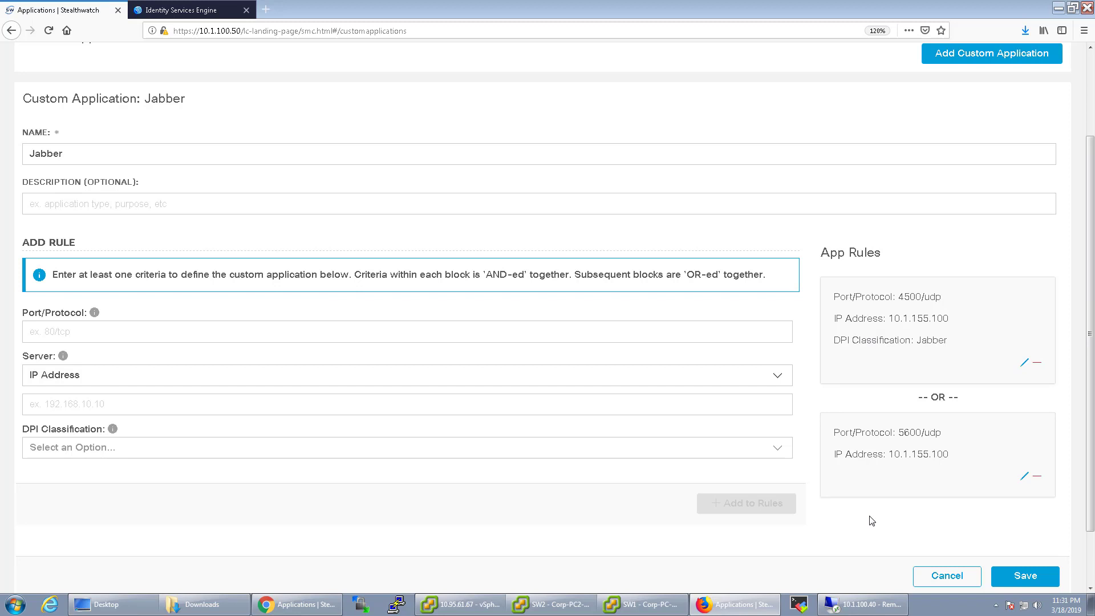
mouse_move(902, 467)
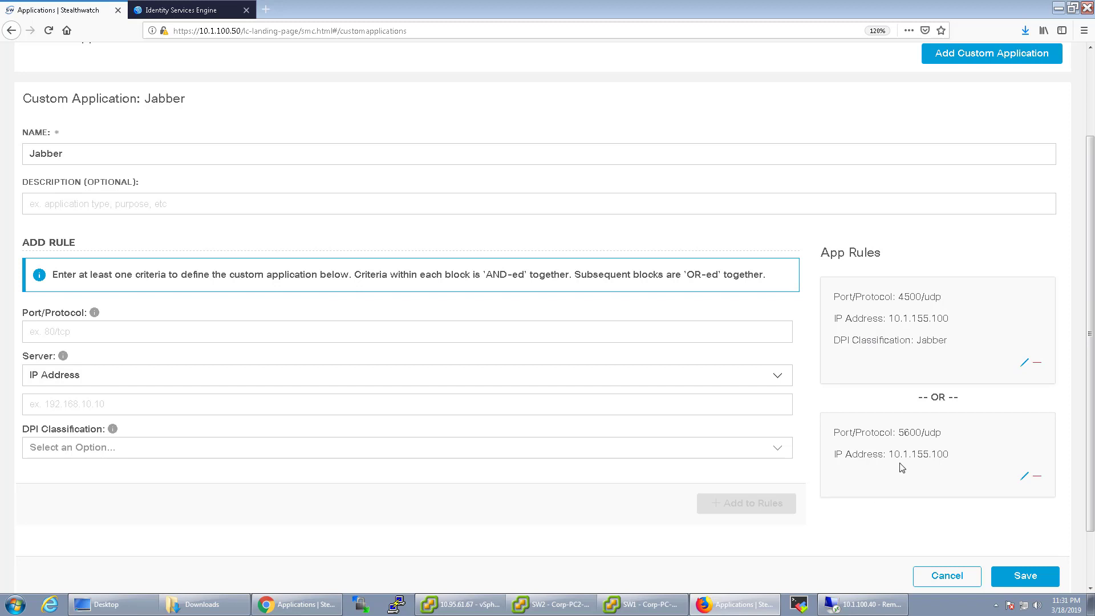
mouse_move(890, 331)
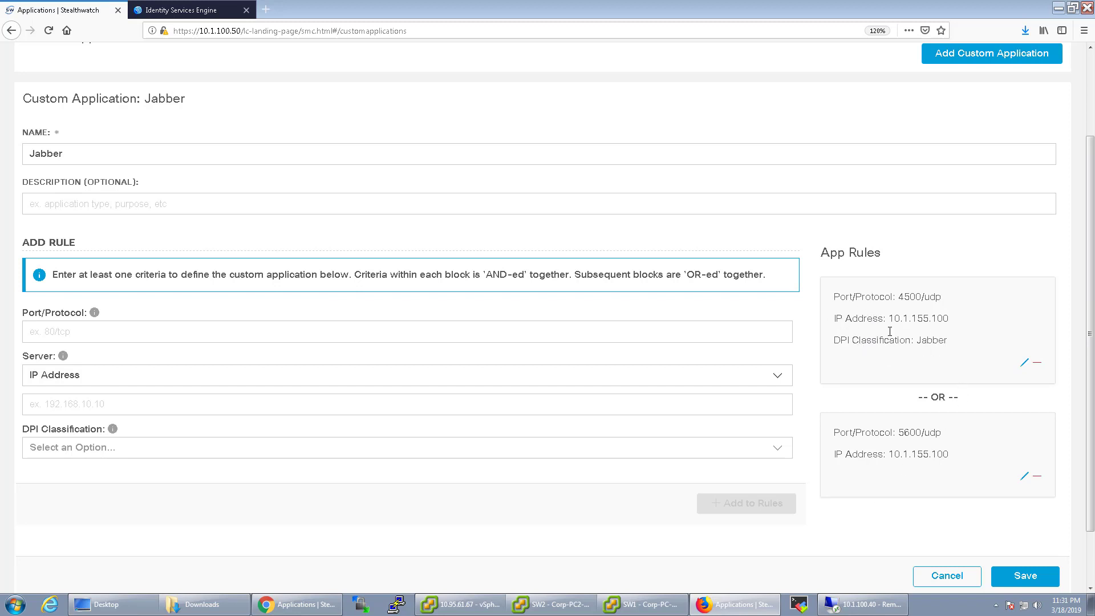
mouse_move(894, 356)
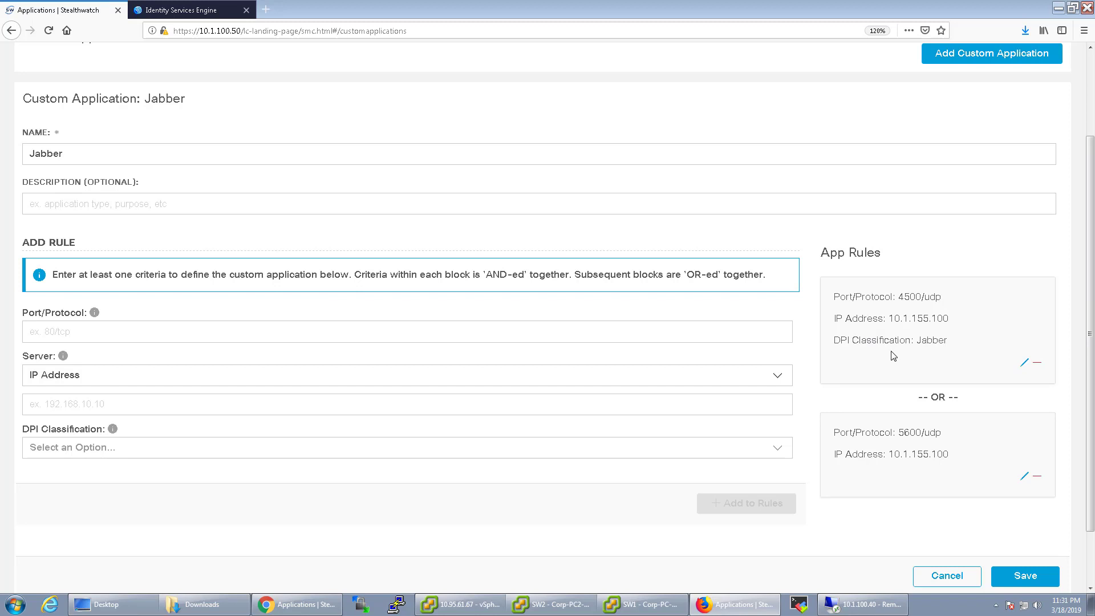
mouse_move(1060, 598)
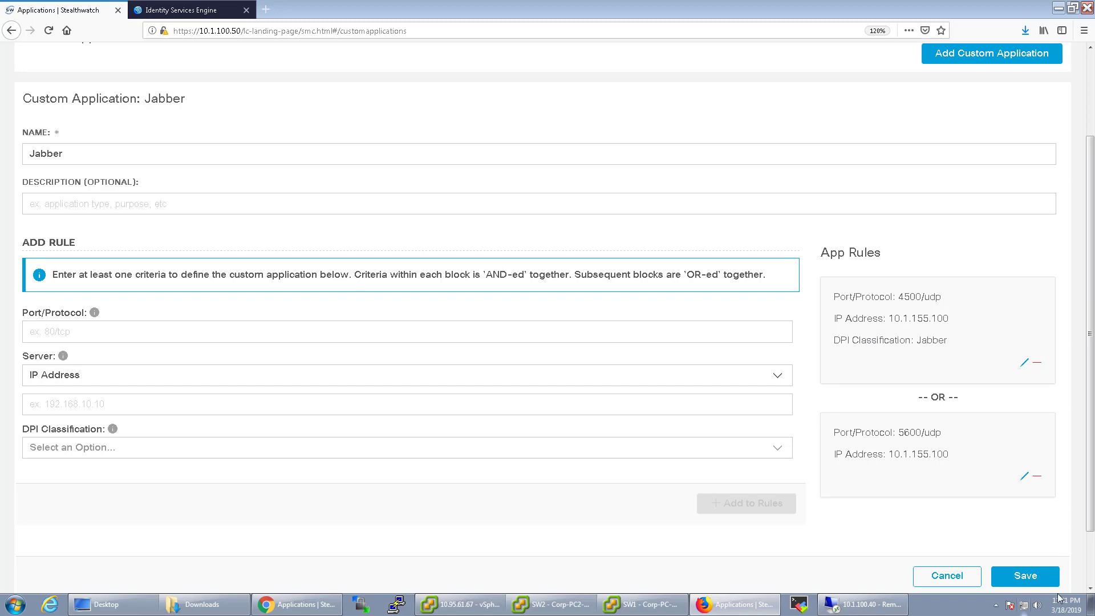
mouse_move(604, 404)
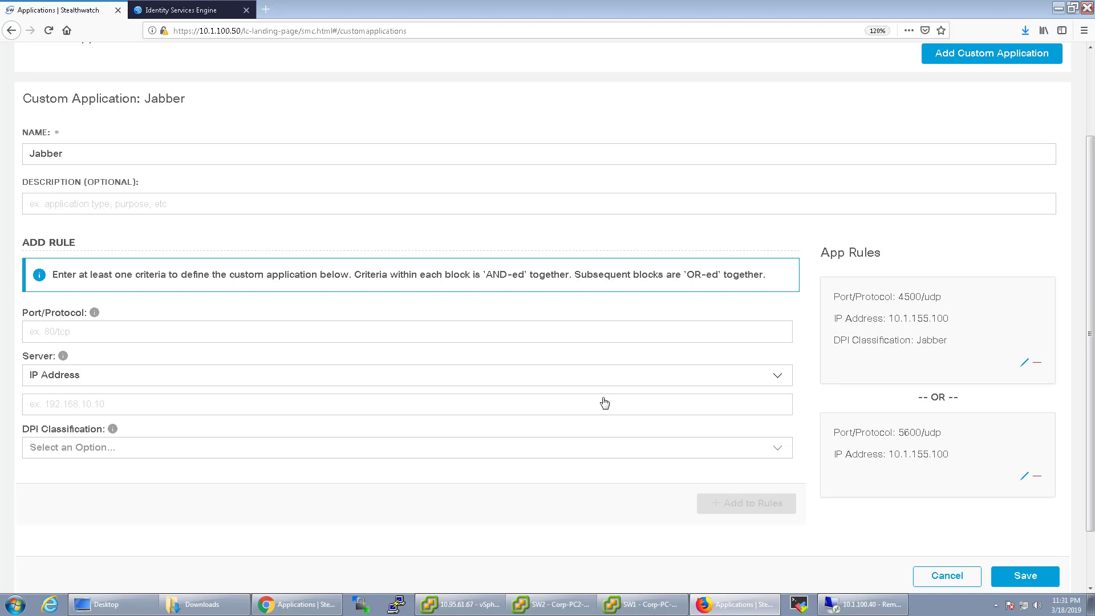
Open a top navigation menu over the unsaved Jabber application
click(346, 61)
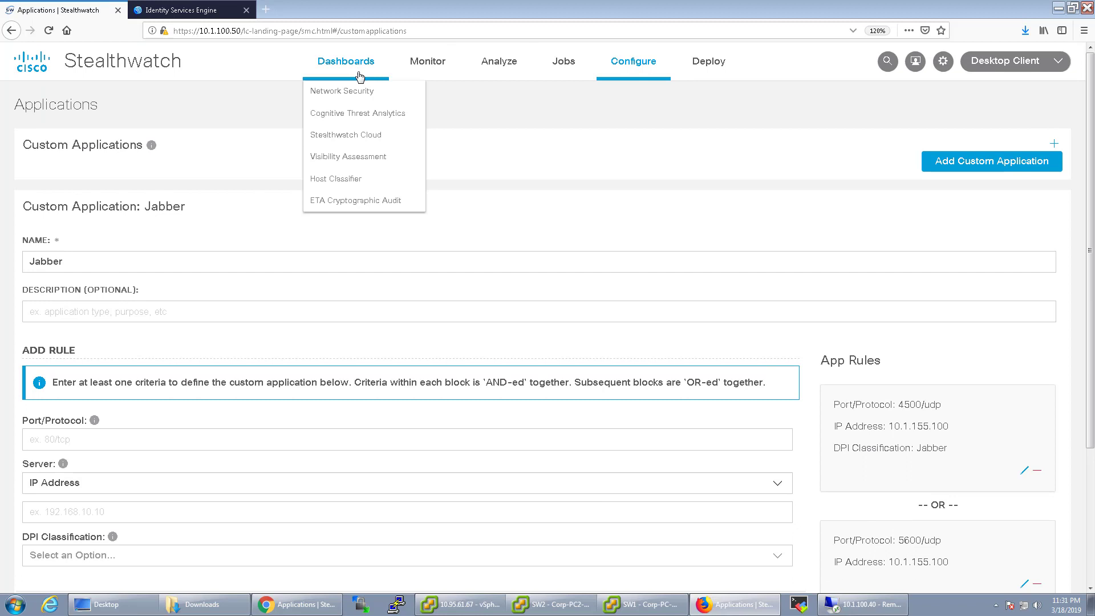
mouse_move(342, 91)
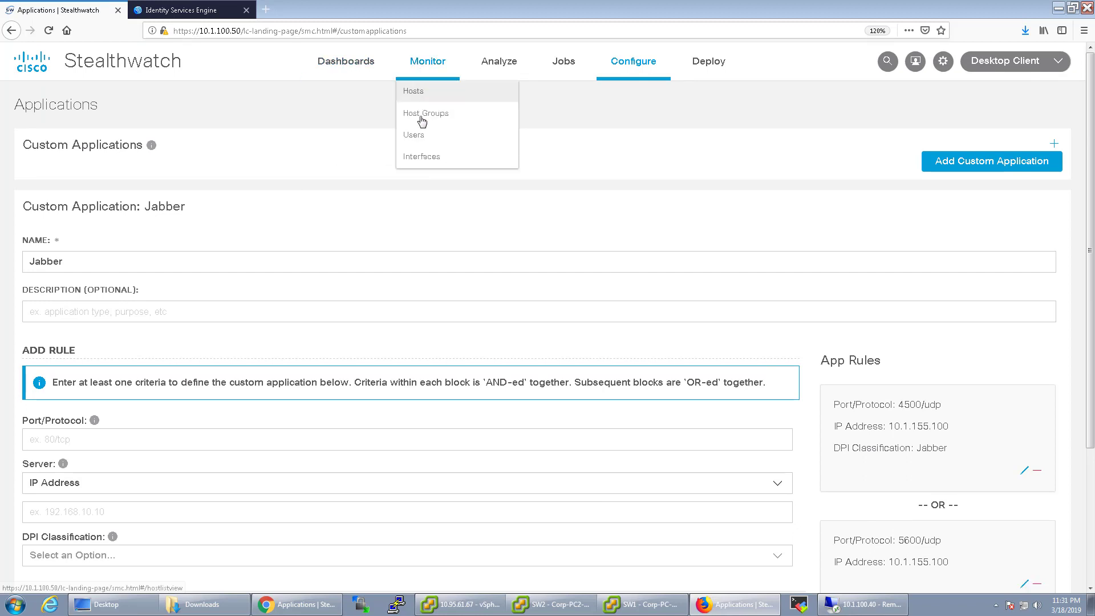
mouse_move(425, 113)
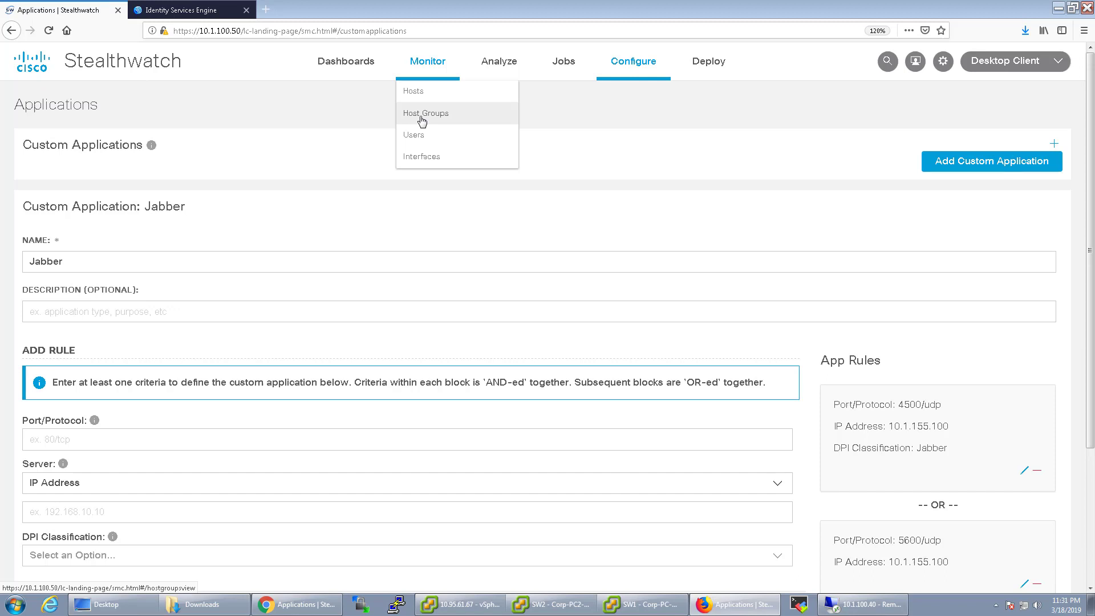
mouse_move(406, 72)
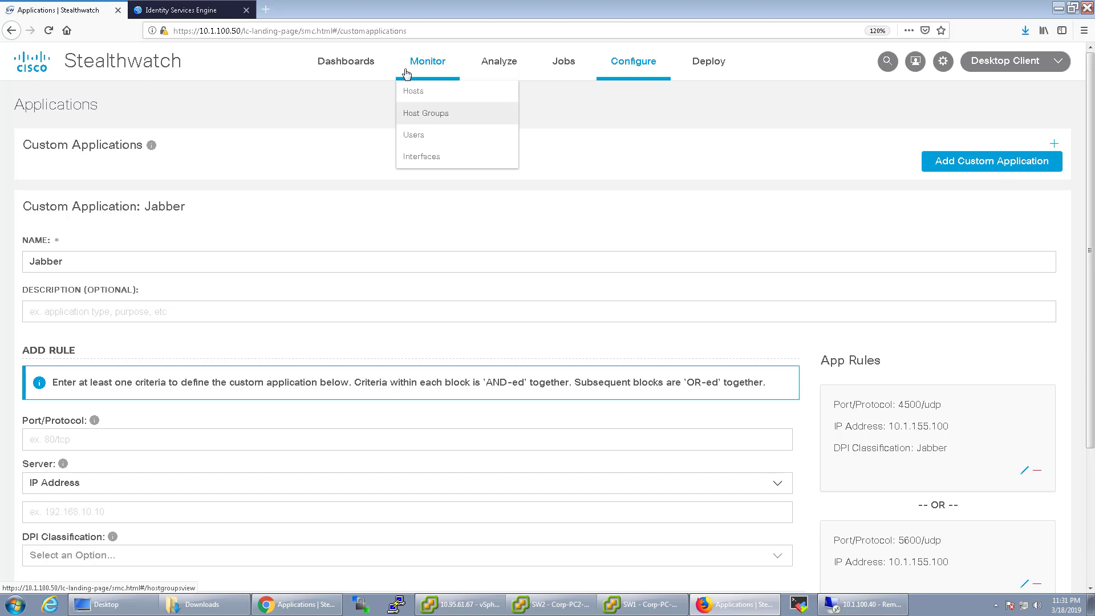